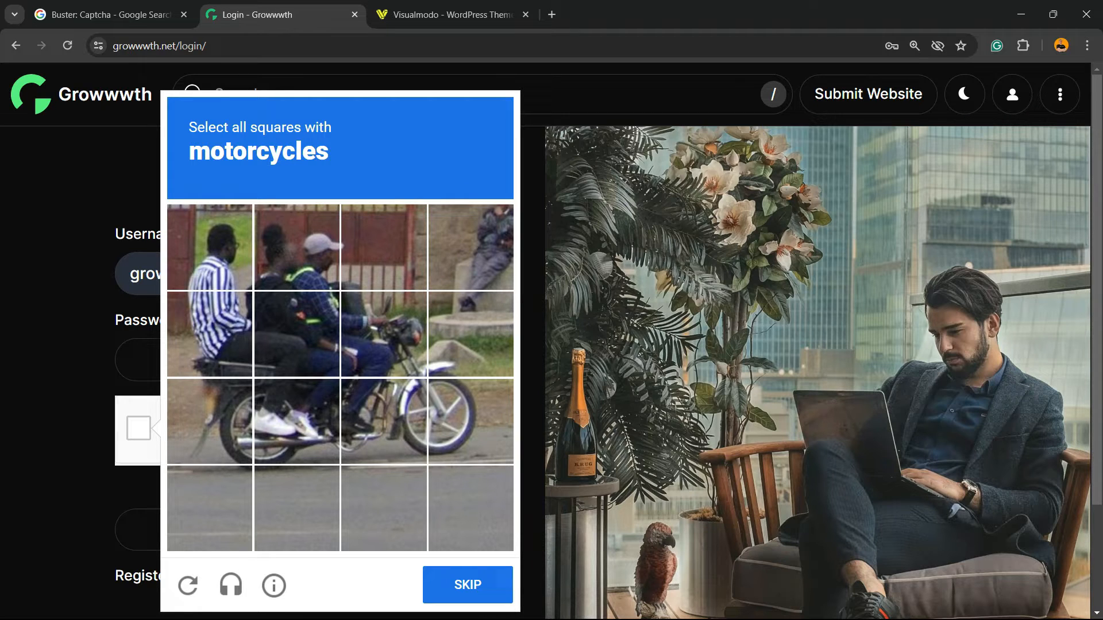
Skip the reCAPTCHA image challenge and switch to the Google results for Buster: Captcha
click(384, 422)
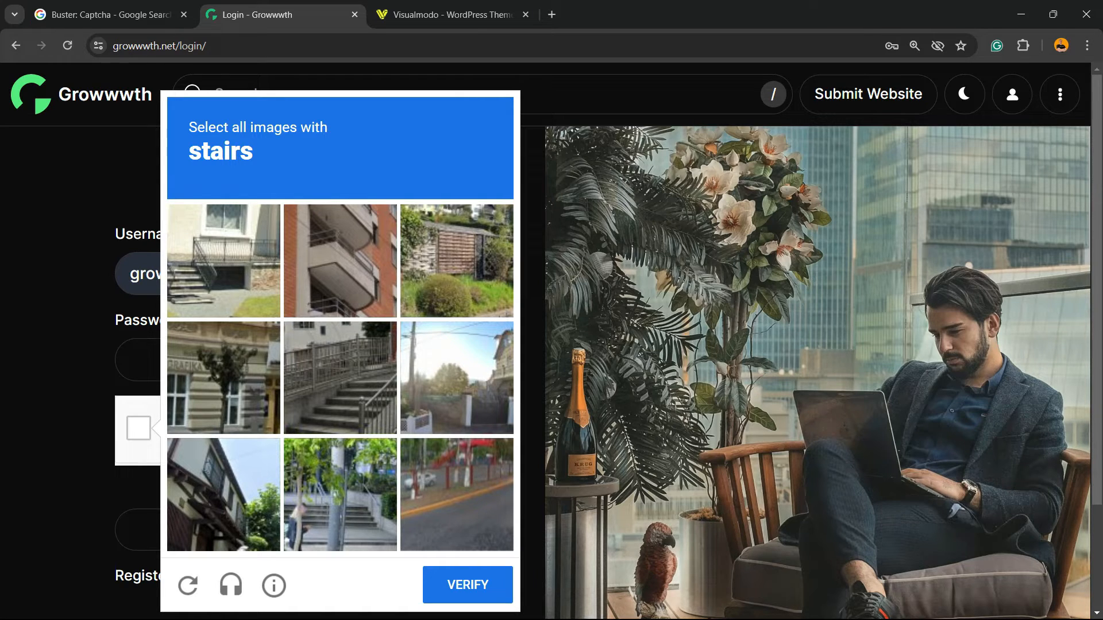
click(106, 13)
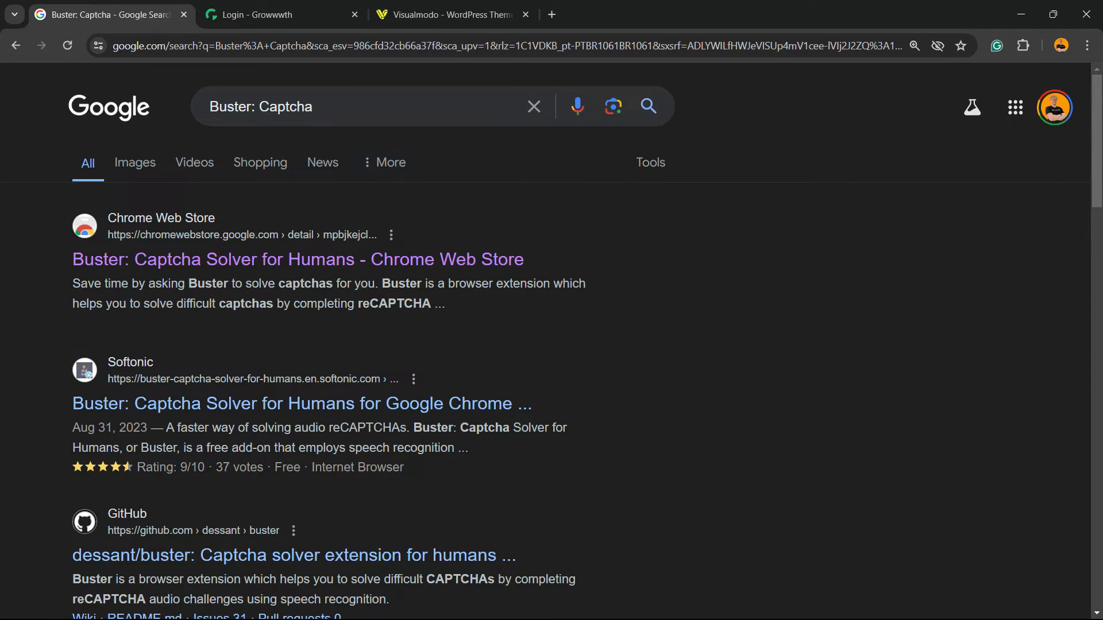
mouse_move(298, 259)
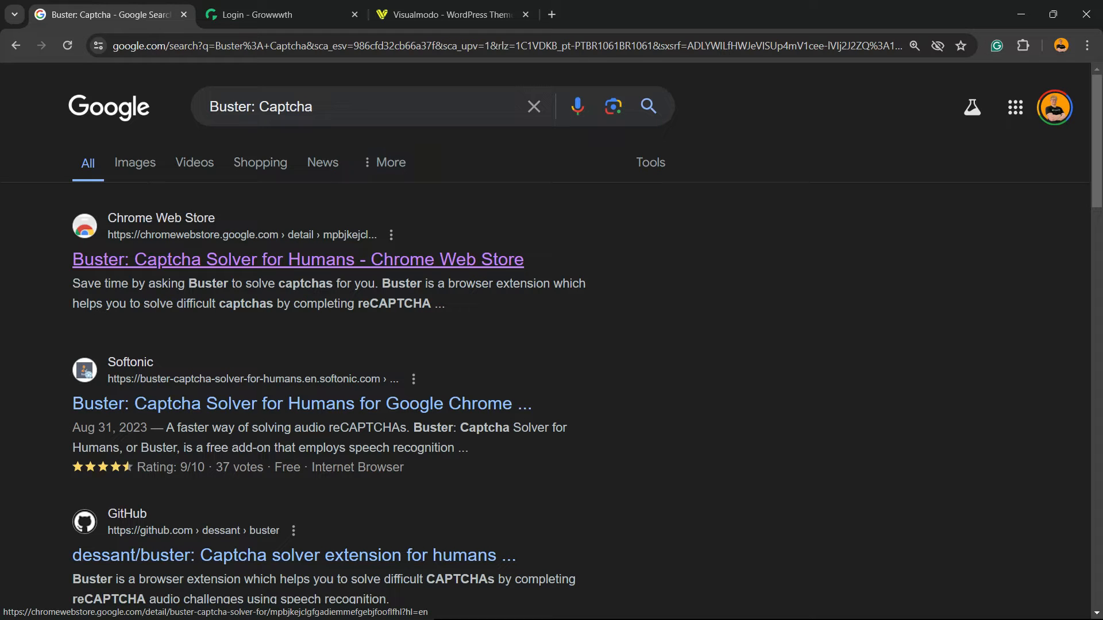
Follow the 'Buster: Captcha Solver for Humans - Chrome Web Store' result to its listing
click(352, 106)
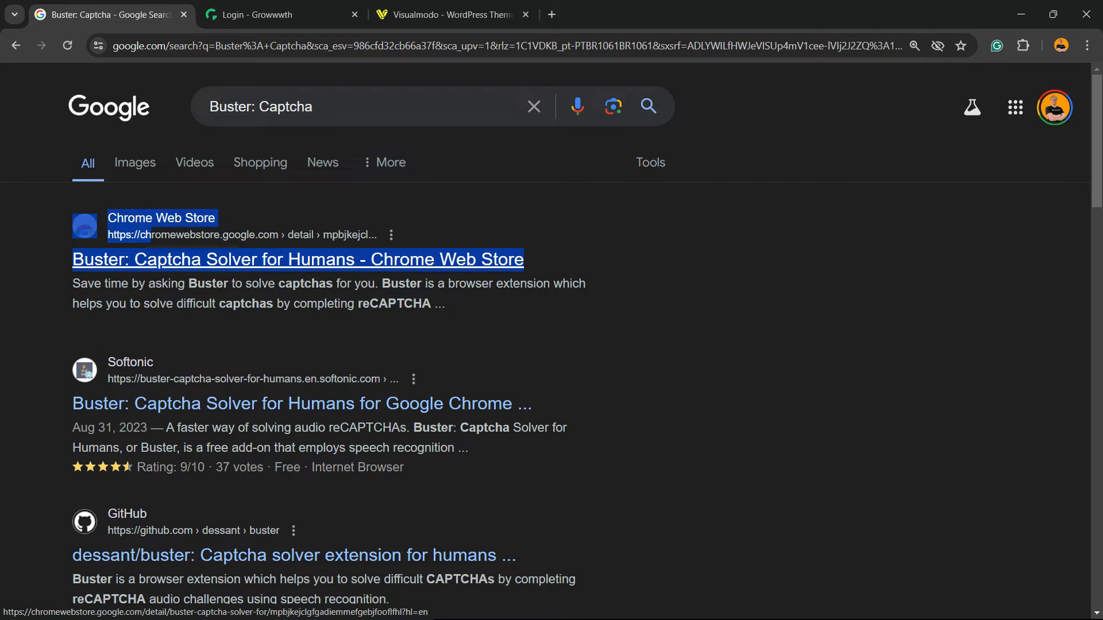
click(297, 260)
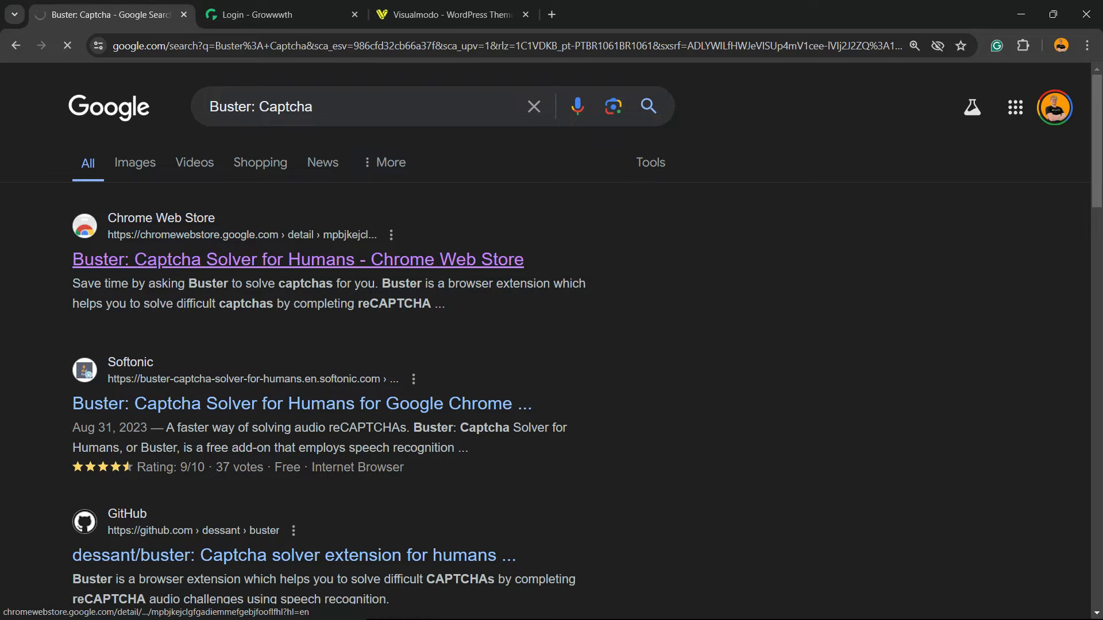
click(297, 259)
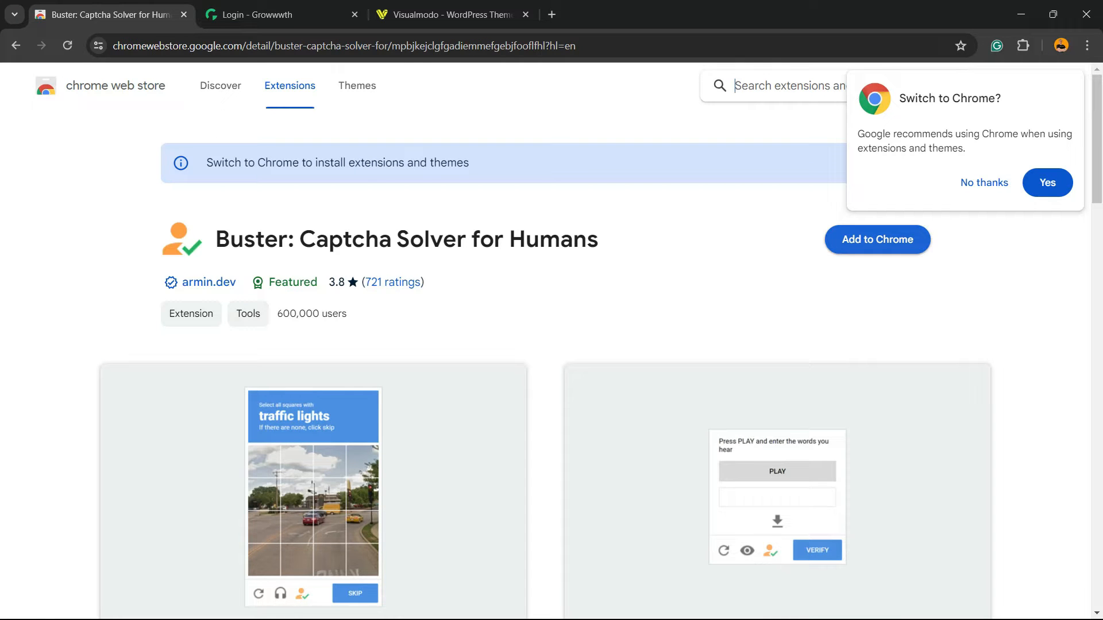
Add the Buster: Captcha Solver for Humans extension to Chrome and confirm the install
click(876, 239)
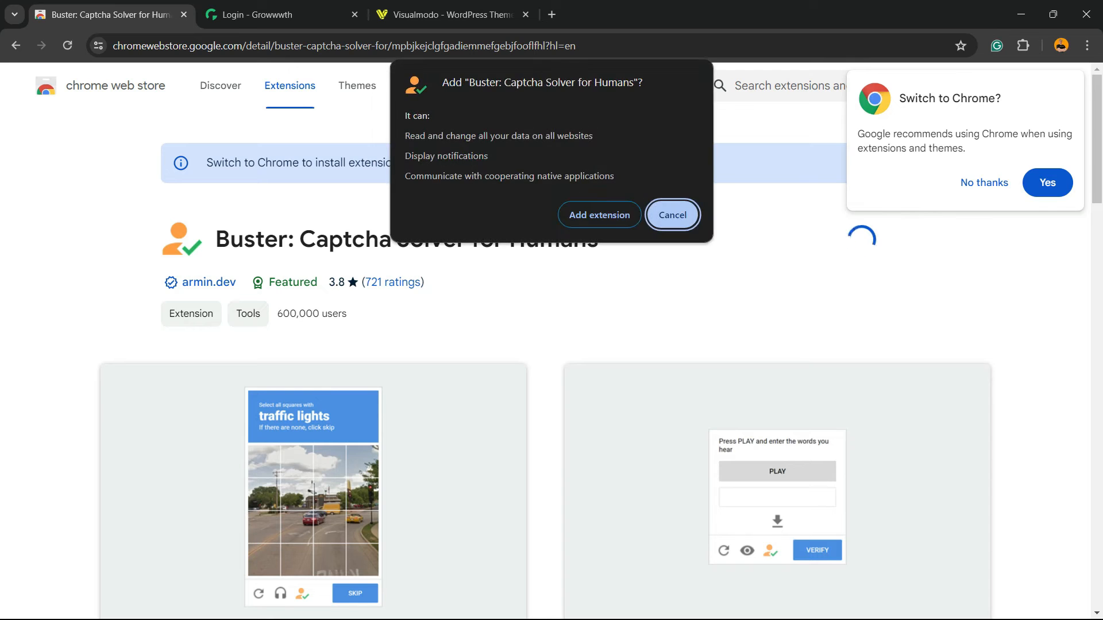
click(670, 215)
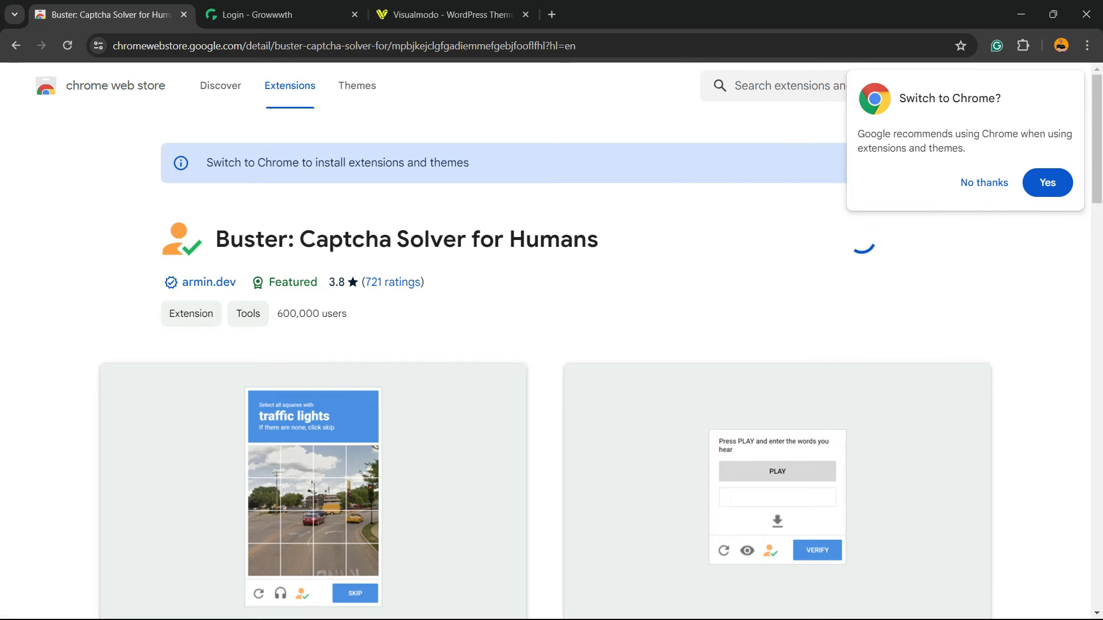
click(1047, 182)
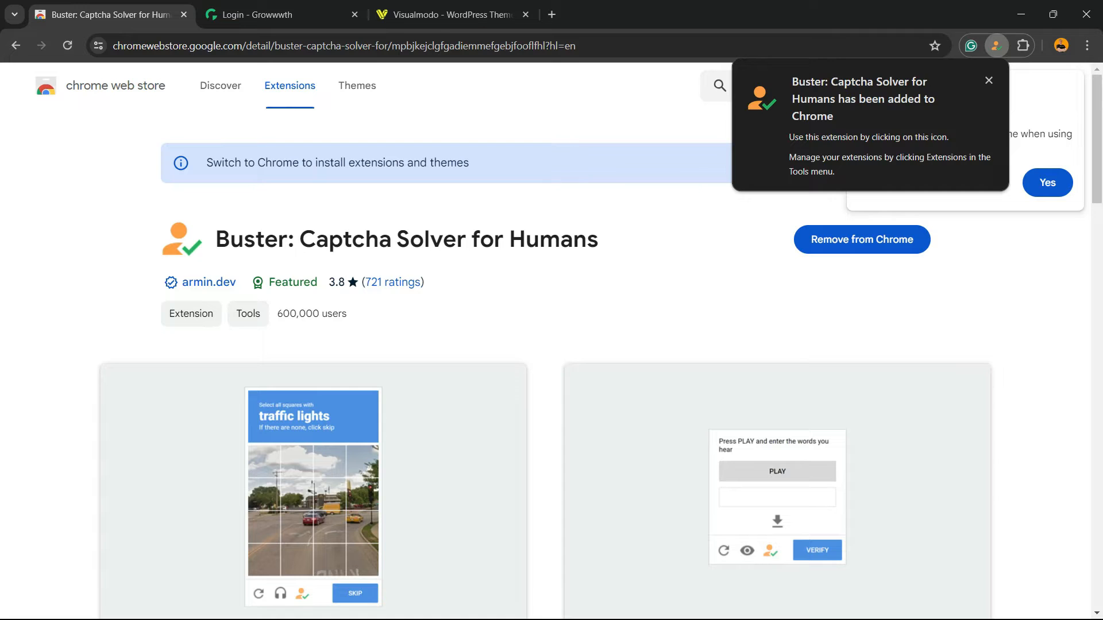
Pin Buster from the Extensions menu and return to the Login - Growwwth tab
click(1023, 44)
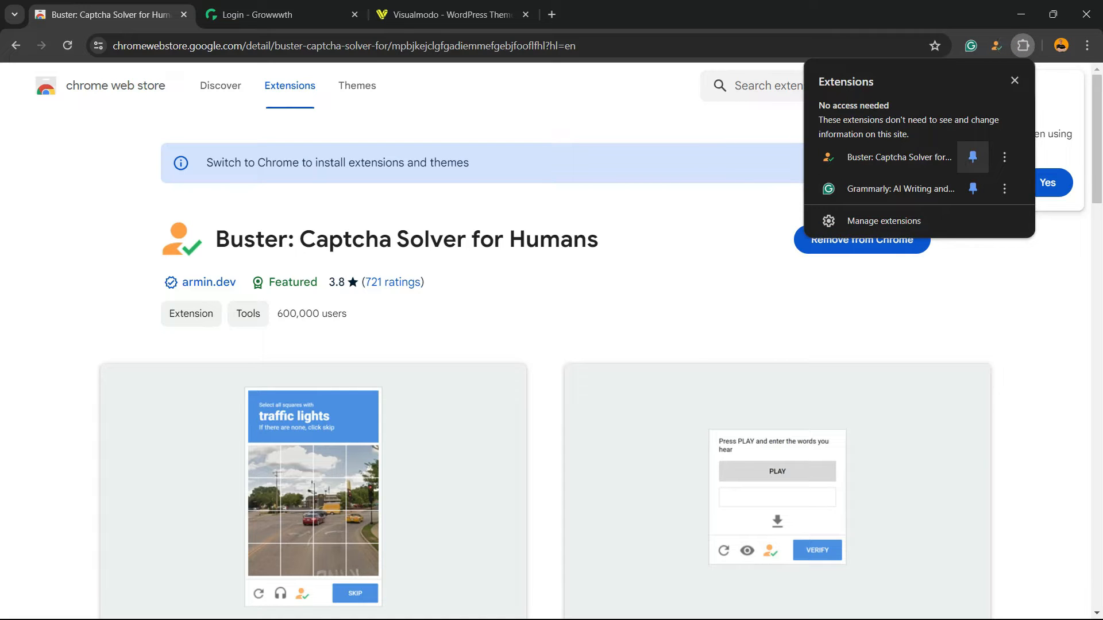
click(274, 14)
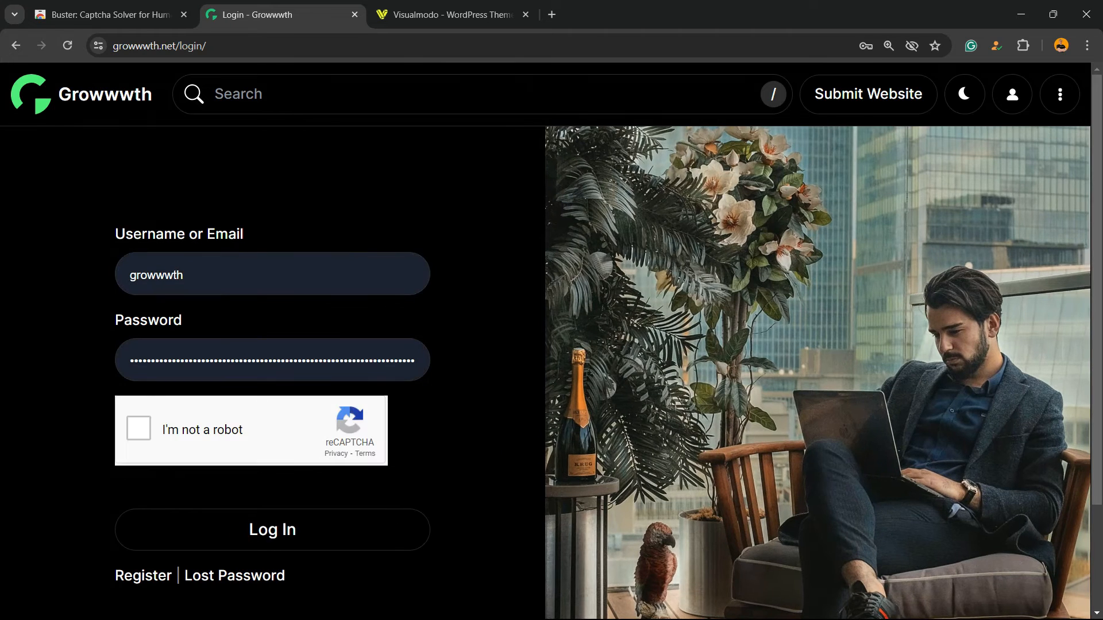
Tick 'I'm not a robot', hand the bicycles challenge to Buster, then go back to the store listing
click(138, 428)
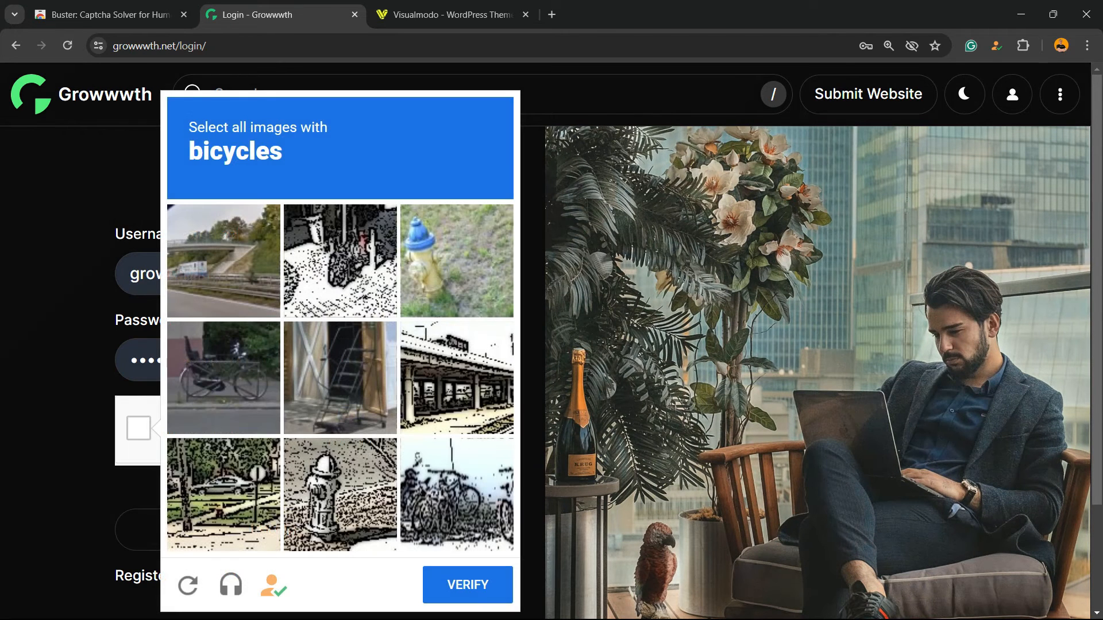
mouse_move(273, 585)
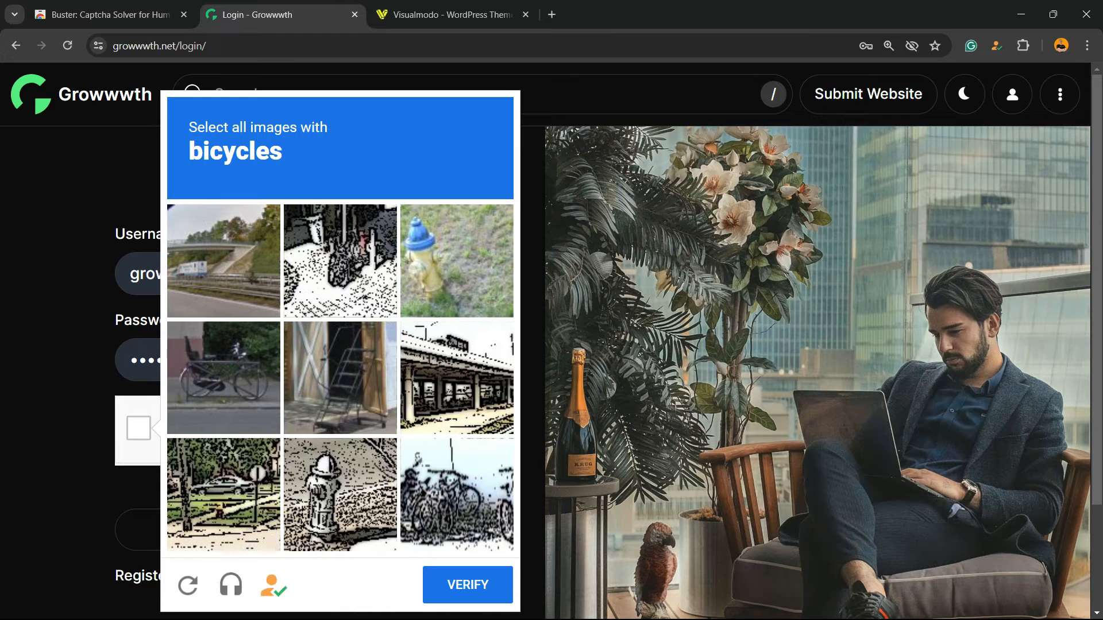
click(273, 585)
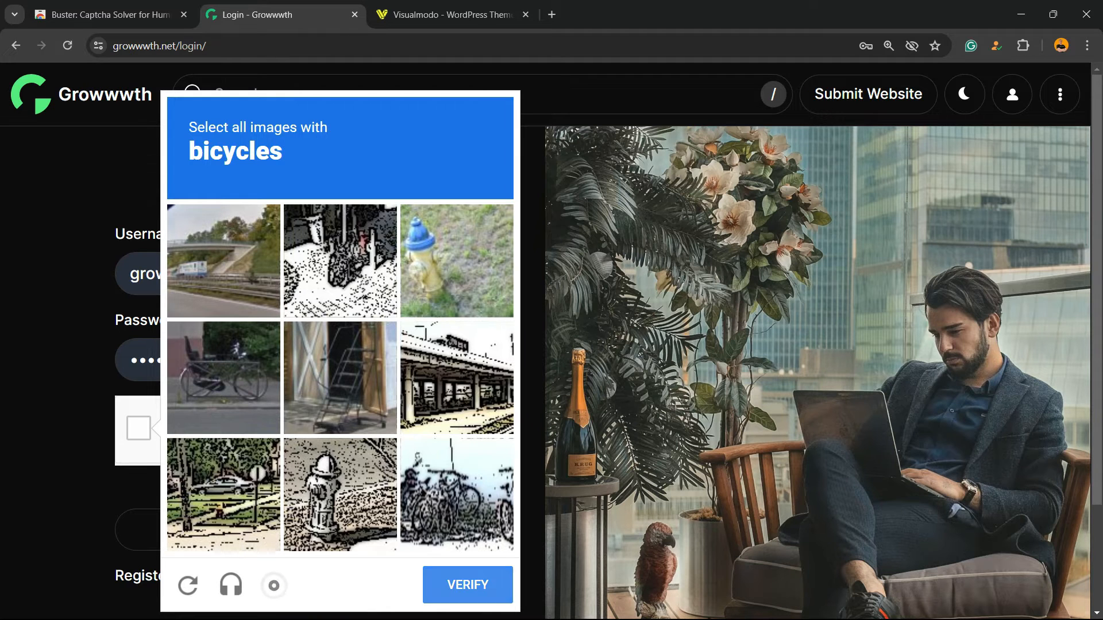
click(229, 585)
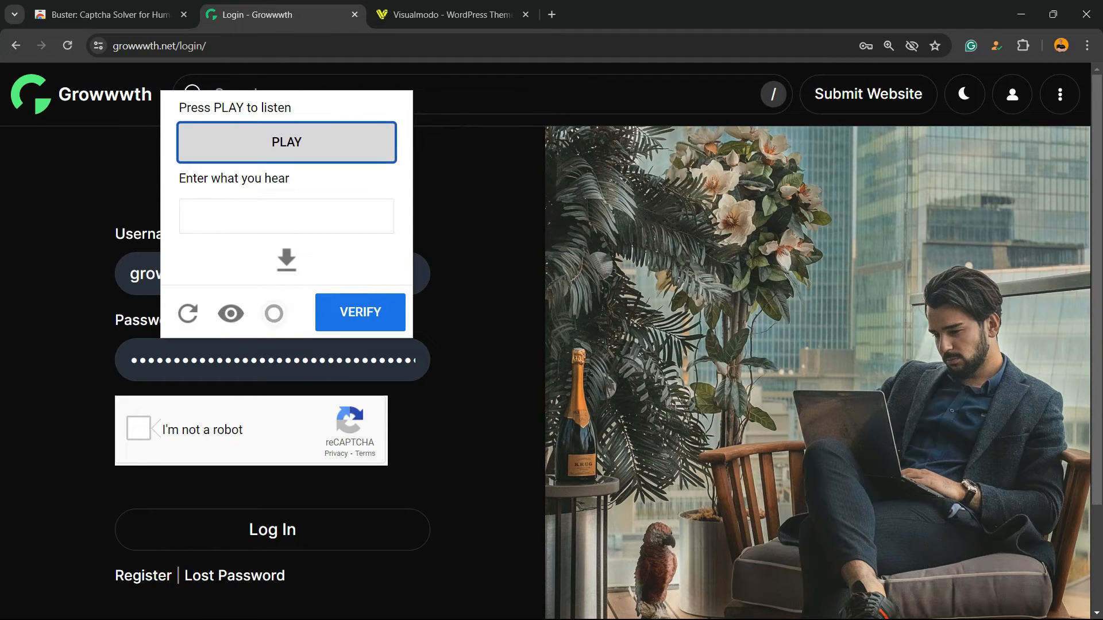
click(139, 428)
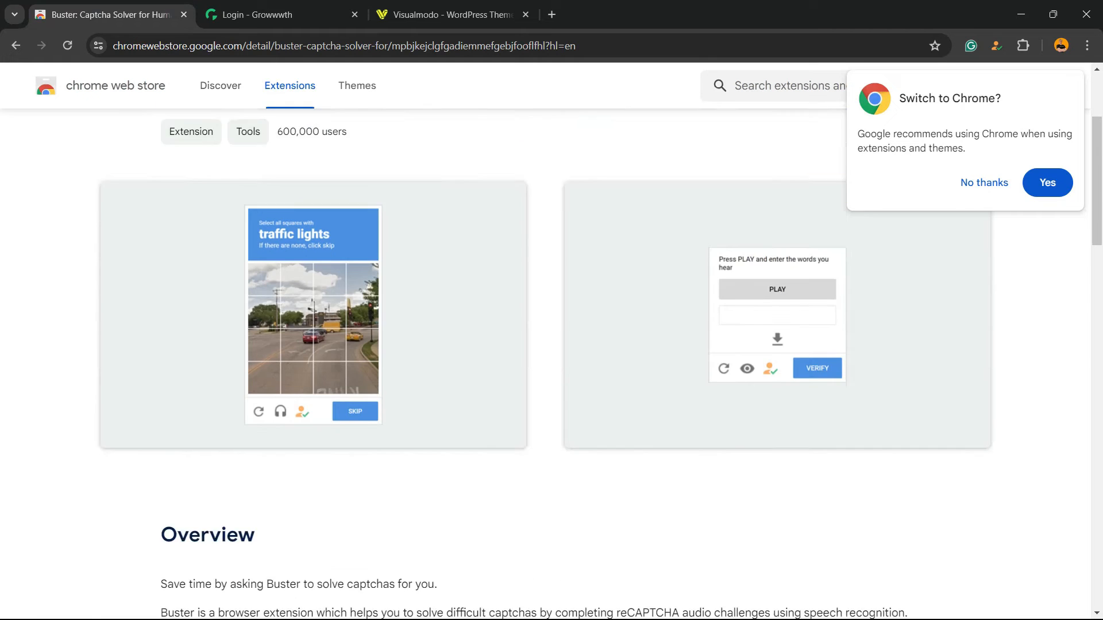
Scroll through the Buster listing's screenshots, then switch to the Visualmodo site
scroll(down, 3)
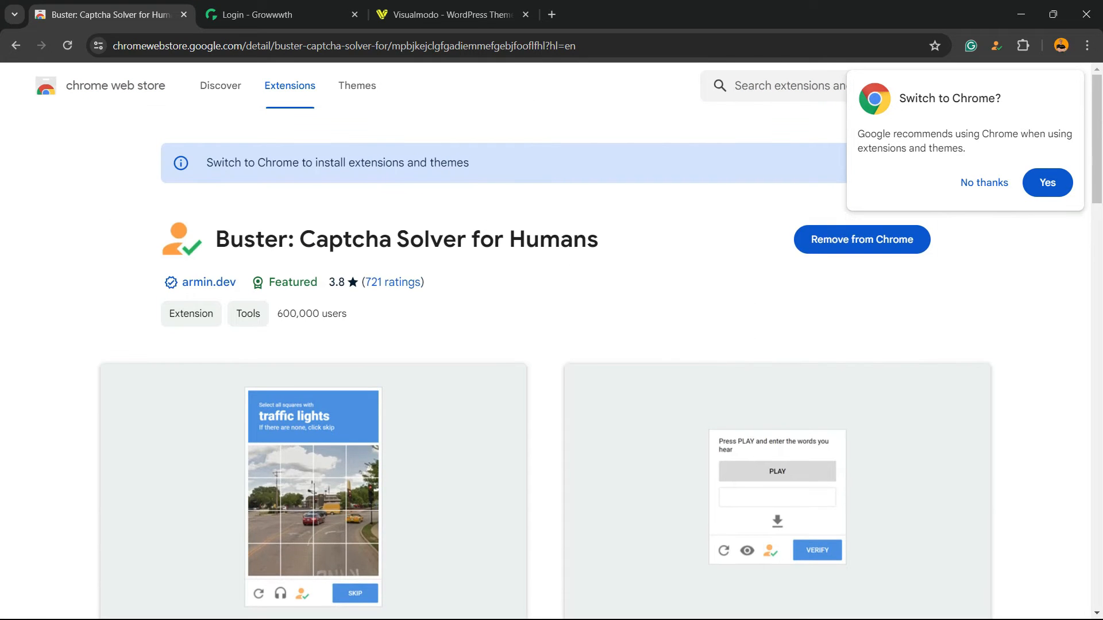
scroll(down, 3)
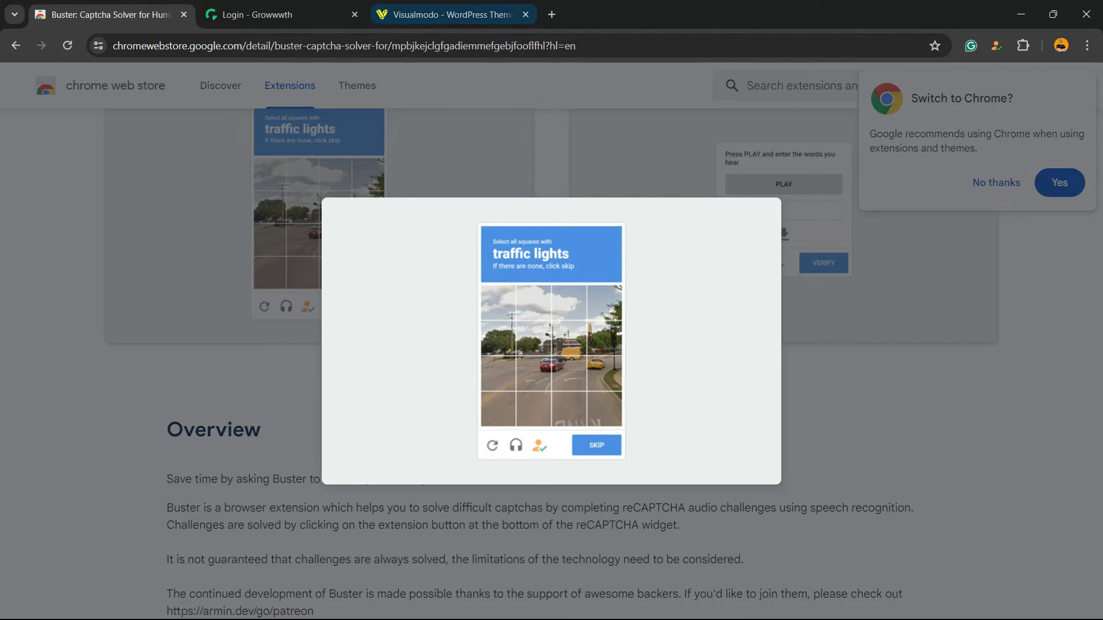
click(451, 13)
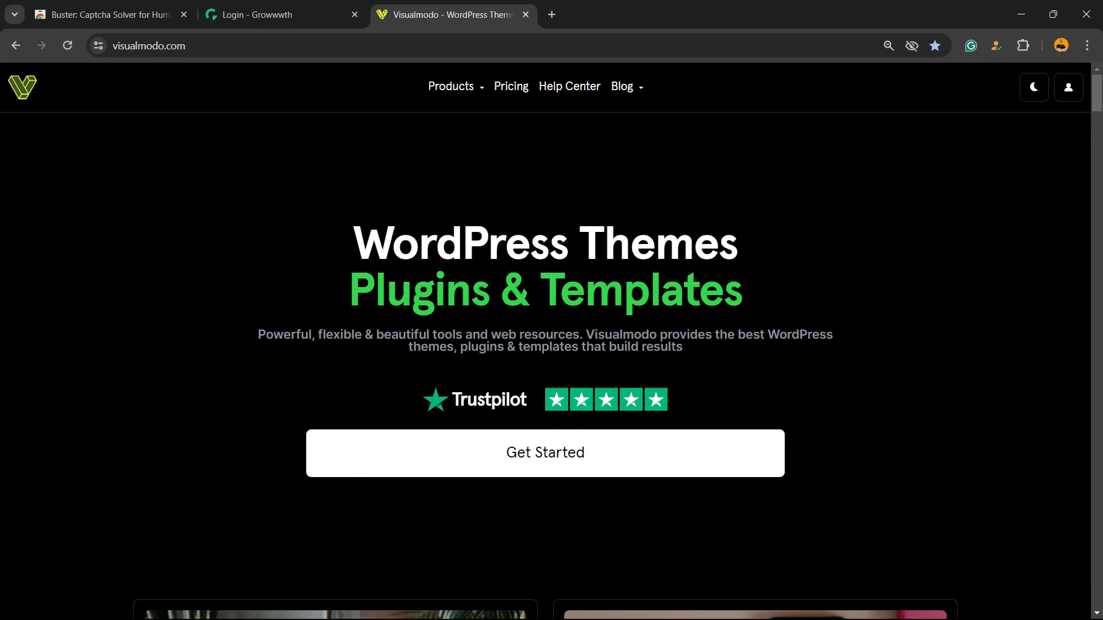
Browse Visualmodo's Borderless Plugin page under Products, then return to the Growwwth login showing reCAPTCHA verified
click(450, 86)
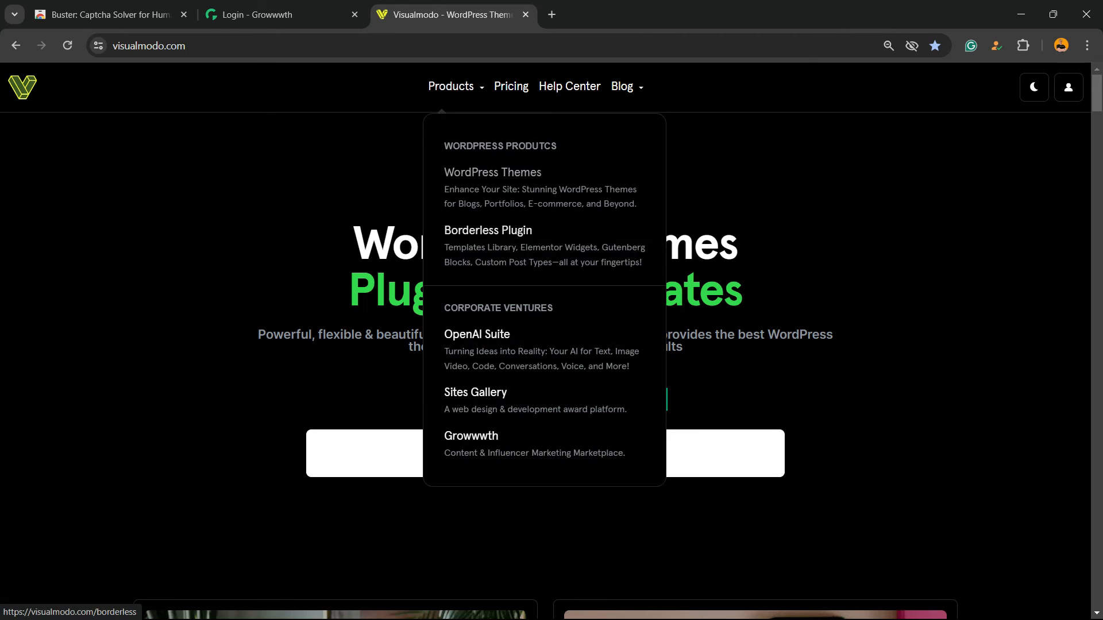
click(487, 229)
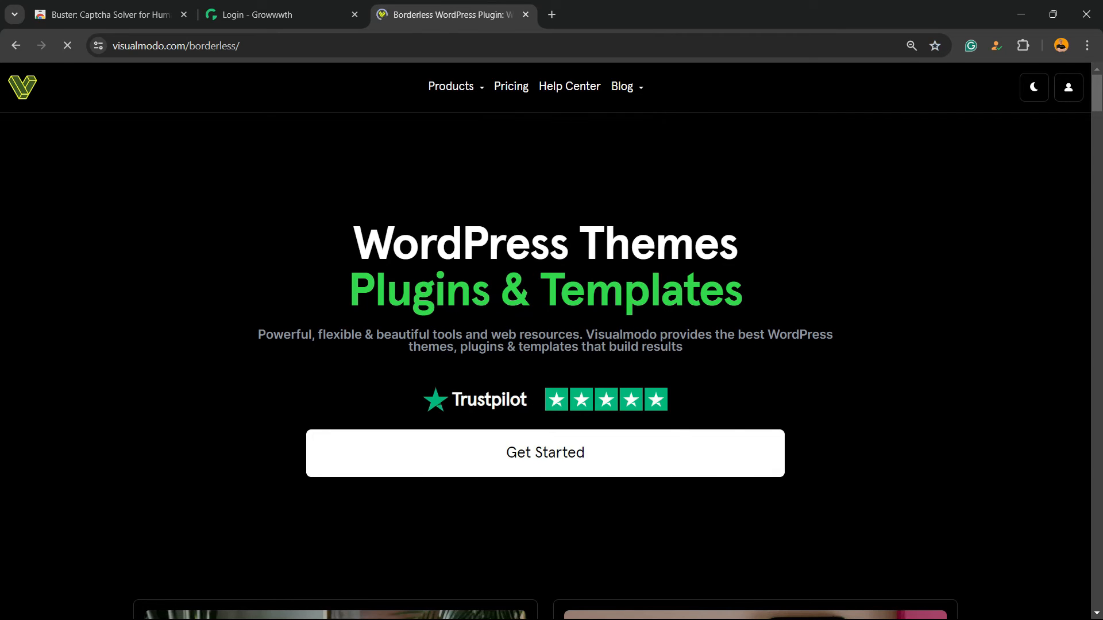
scroll(down, 3)
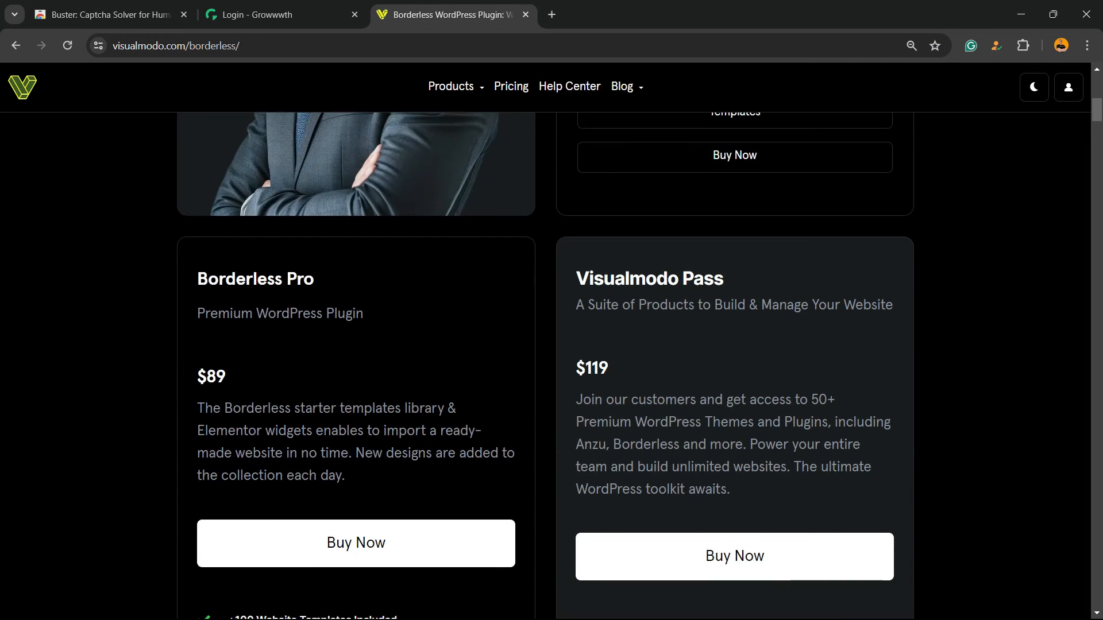
scroll(up, 3)
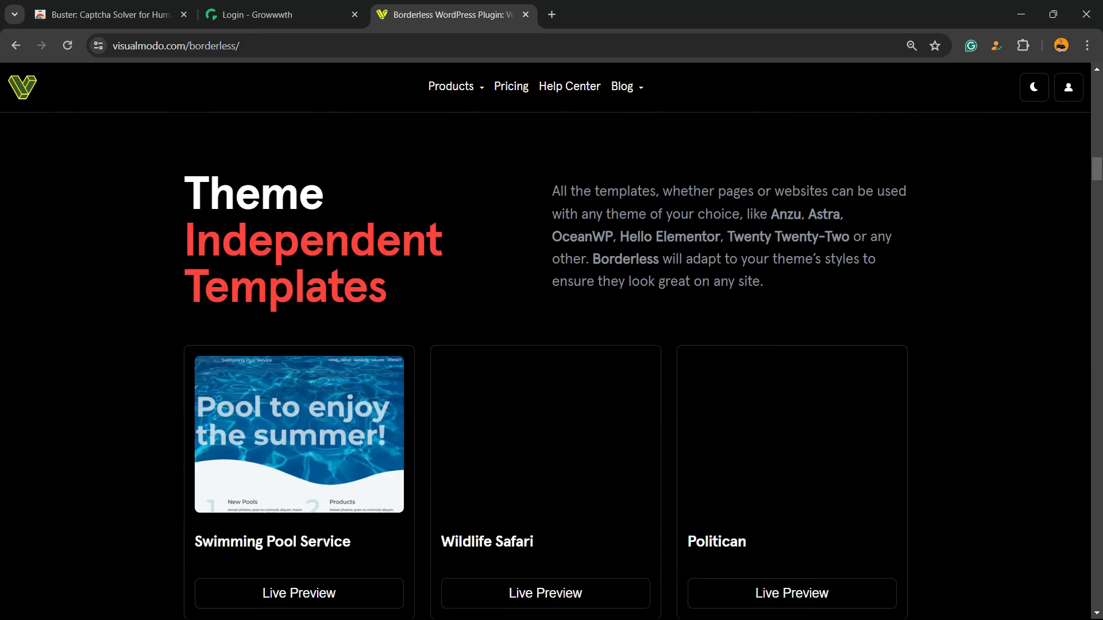
scroll(down, 3)
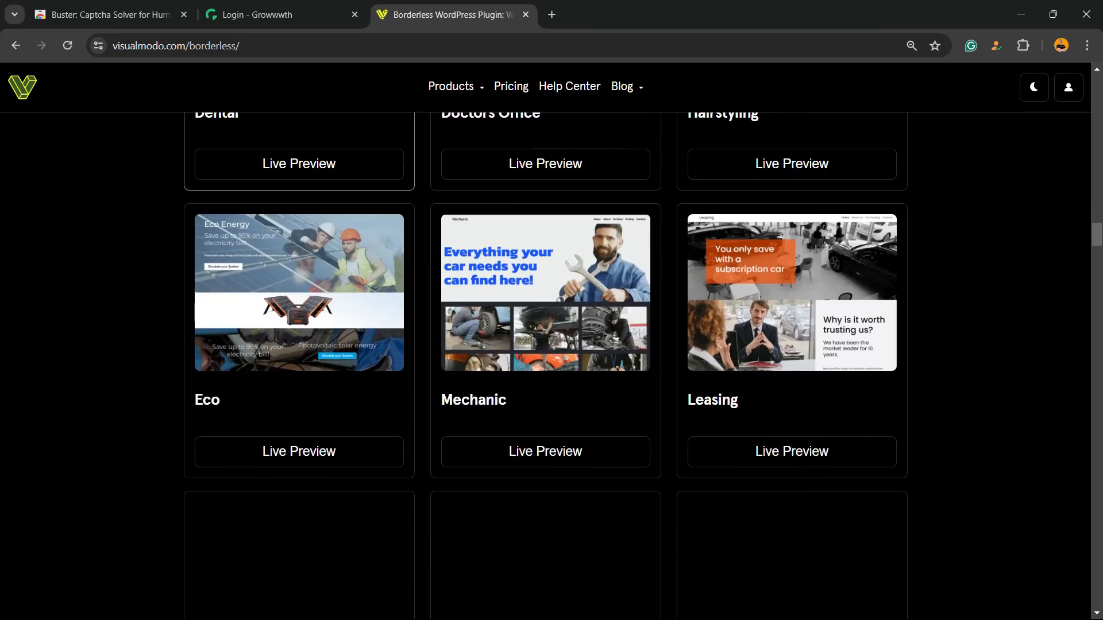
click(281, 14)
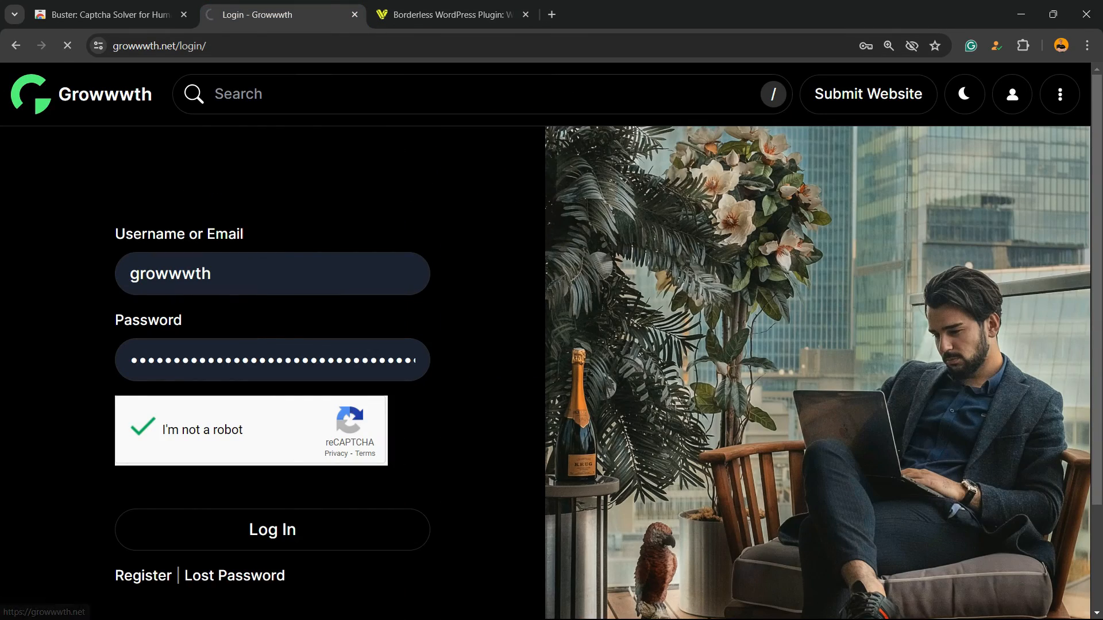
Go to the Growwwth home page via the logo and scroll through featured websites, FAQ and Latest Posts
click(272, 529)
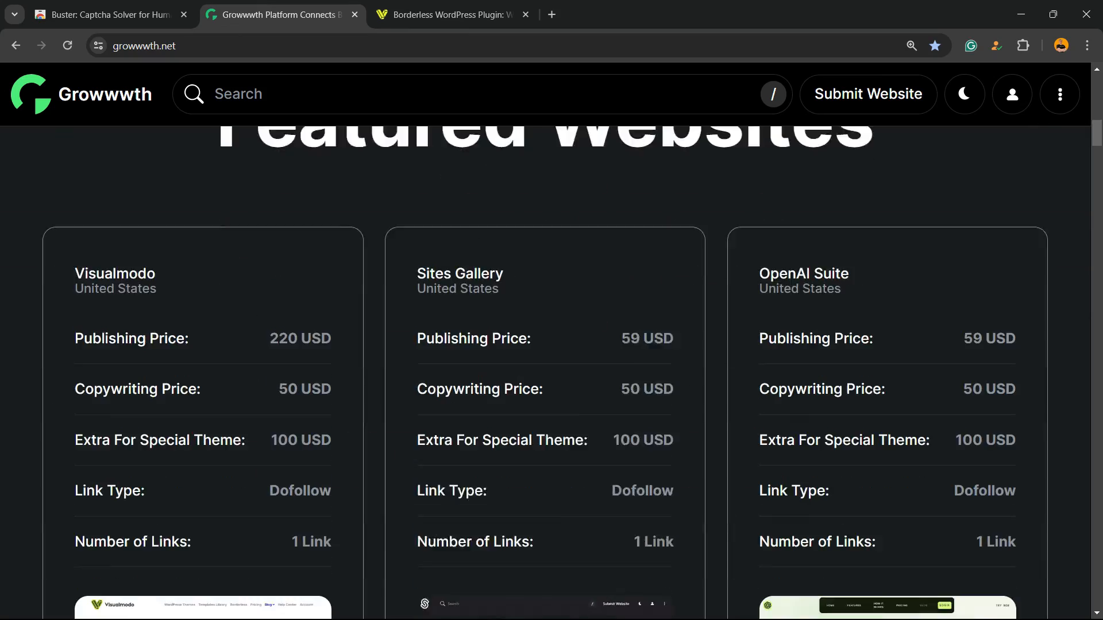
scroll(down, 3)
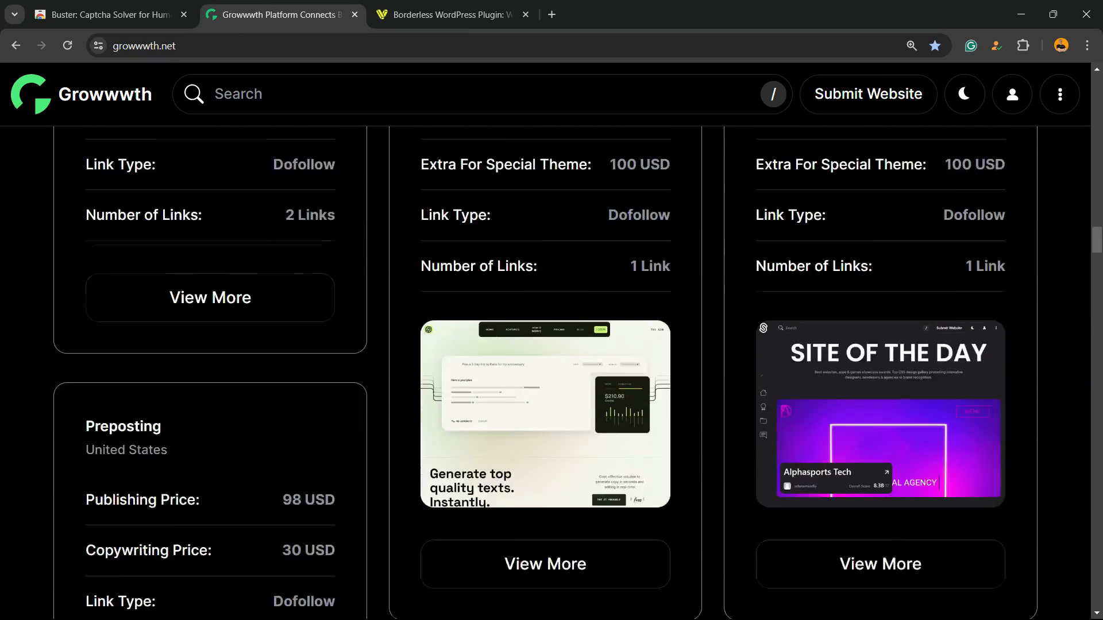
scroll(down, 3)
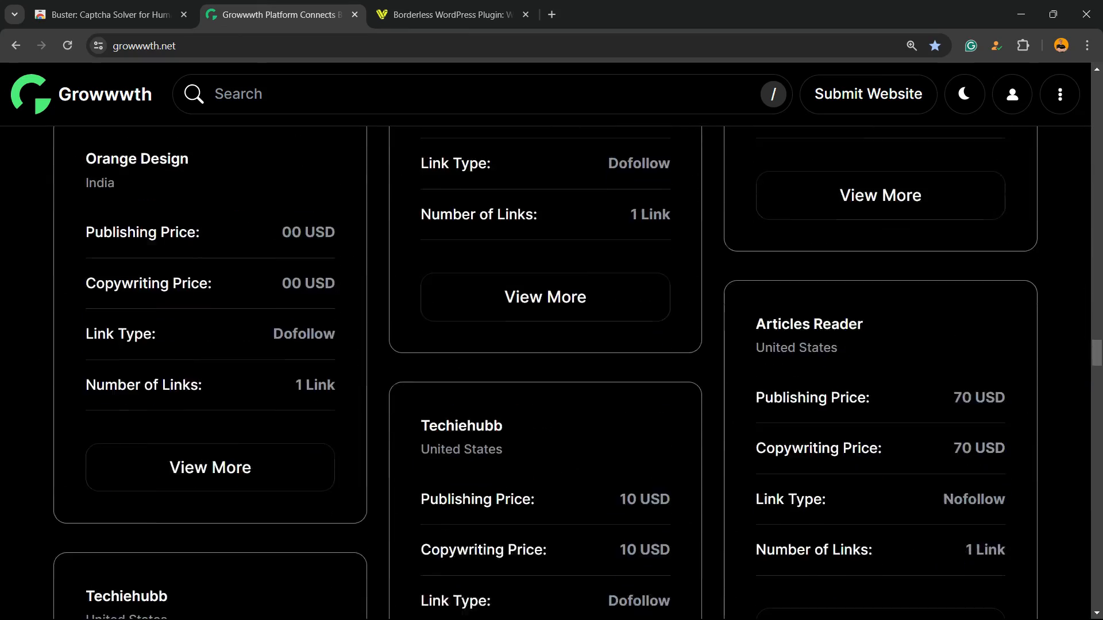
scroll(up, 3)
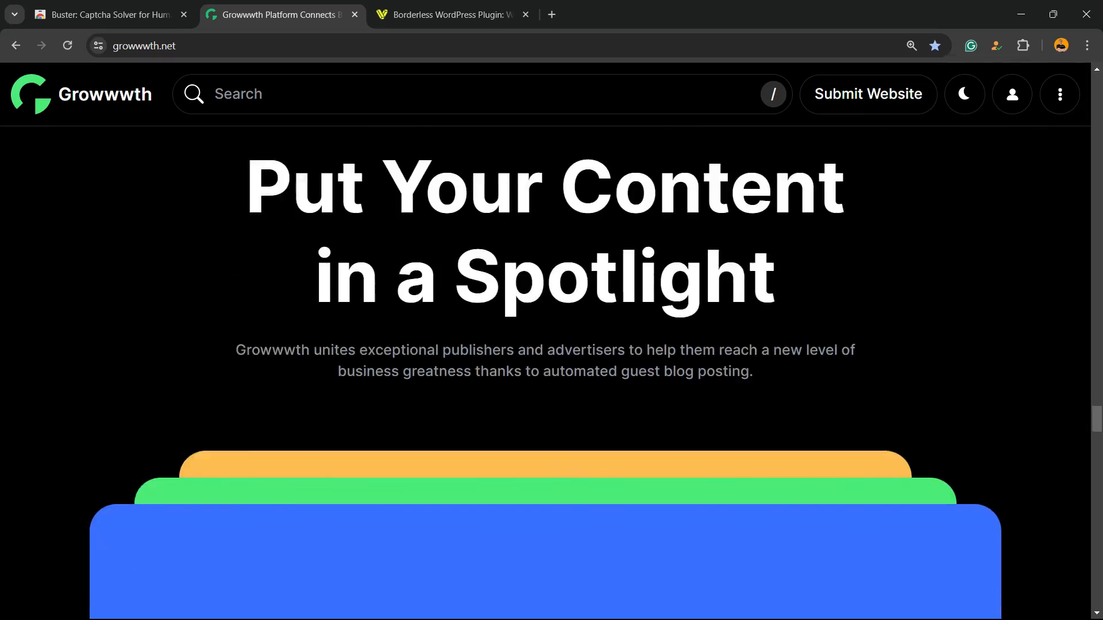
scroll(down, 3)
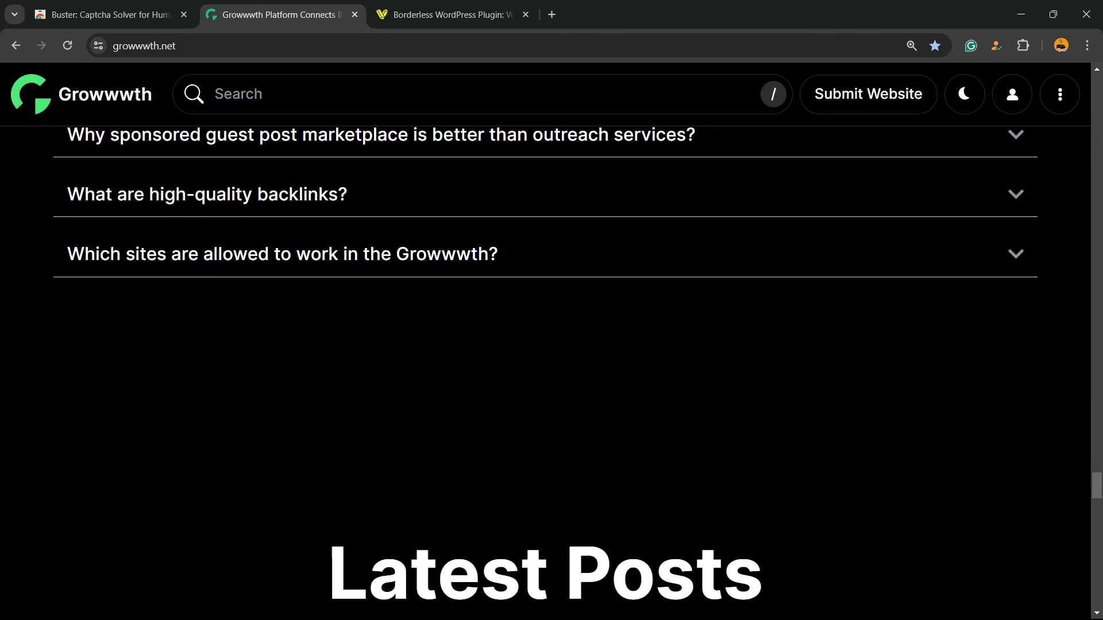